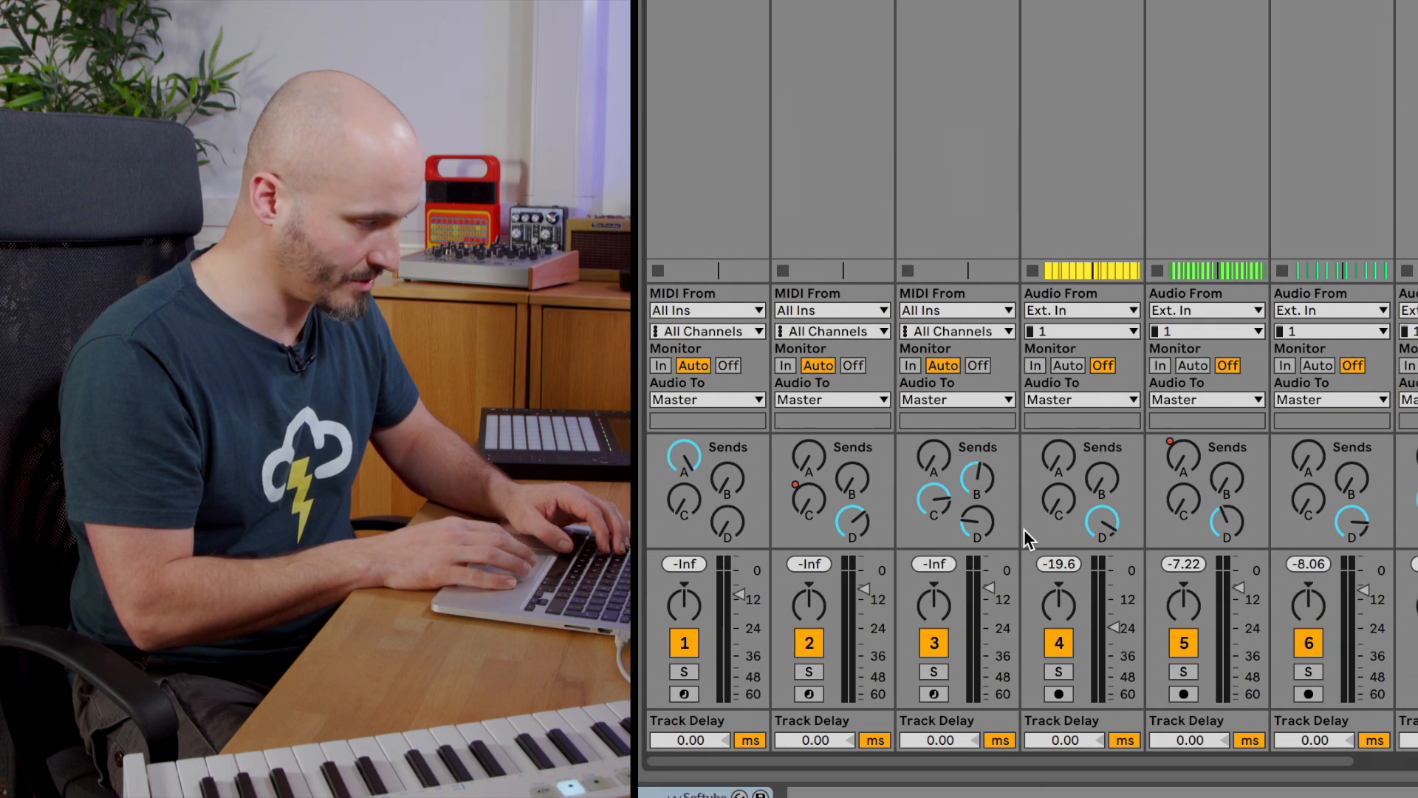
Scroll the mixer right past the drum tracks to where the new audio track goes.
scroll("right", 3)
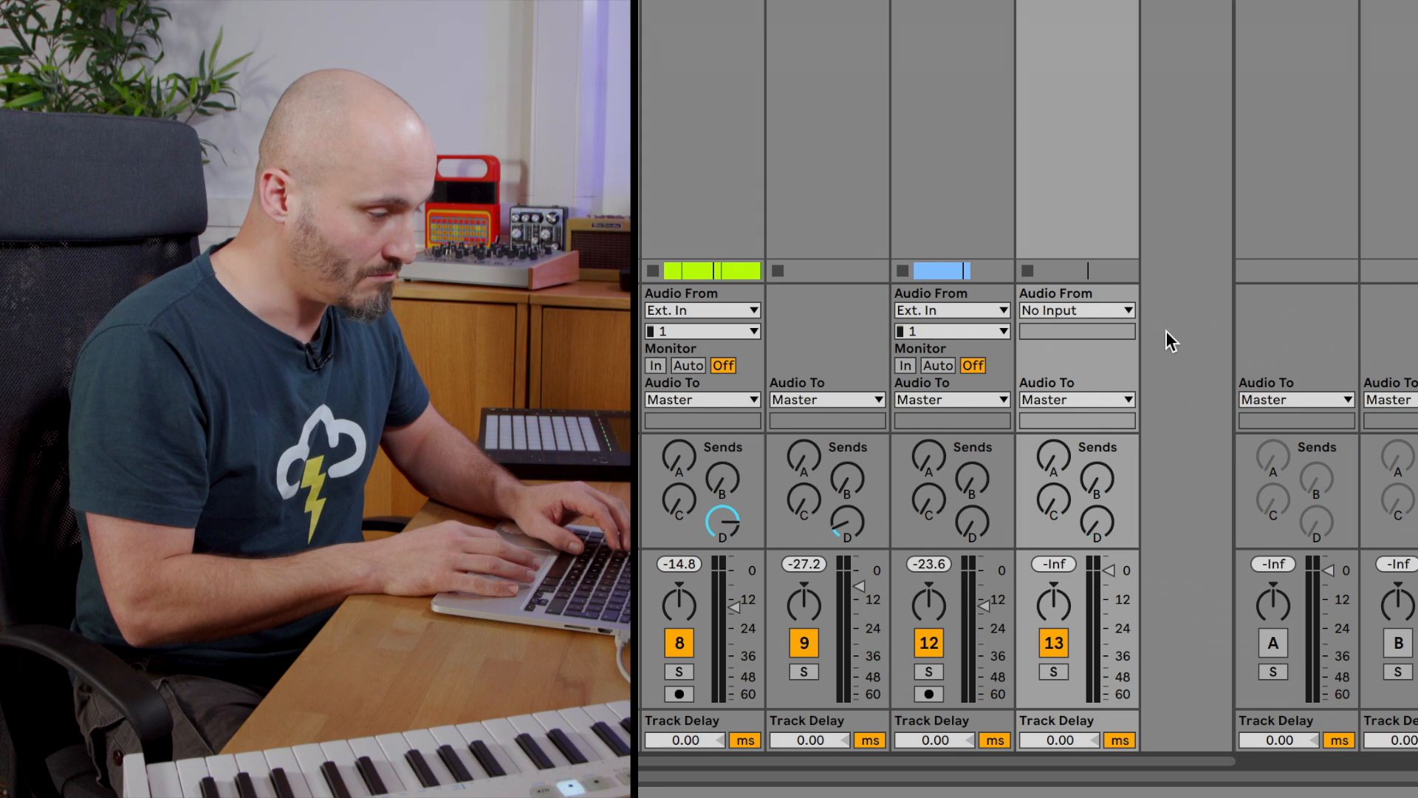
mouse_move(1176, 396)
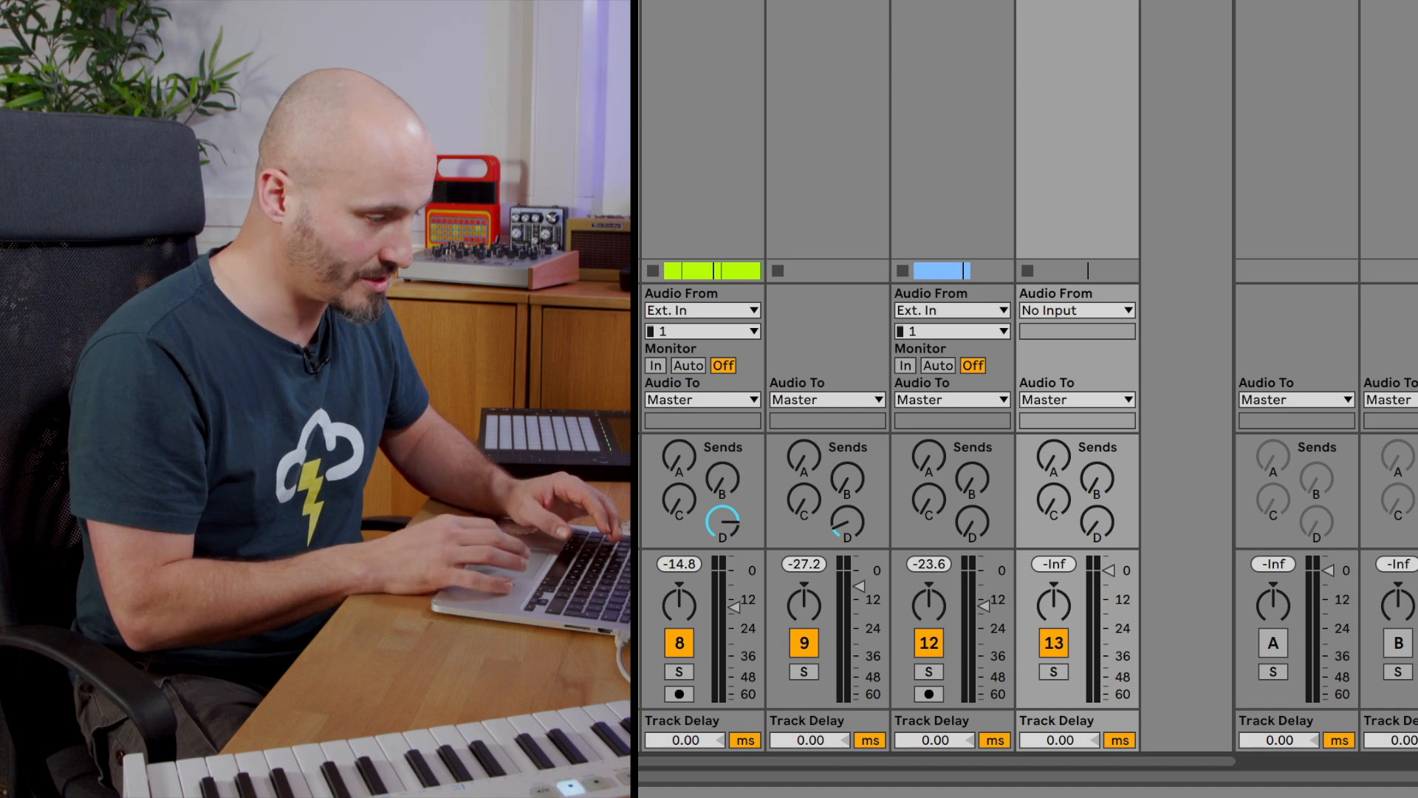
mouse_move(1077, 409)
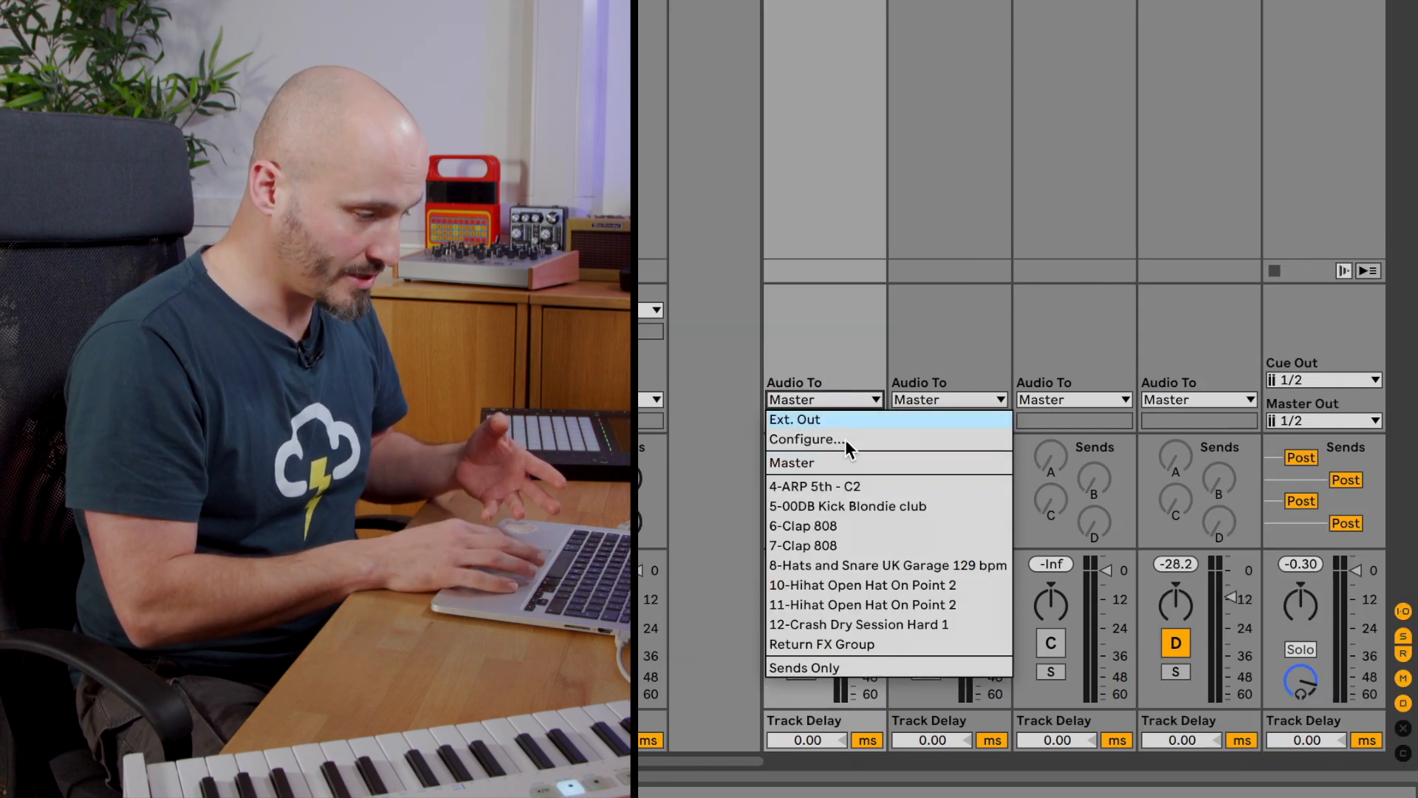
left_click(819, 643)
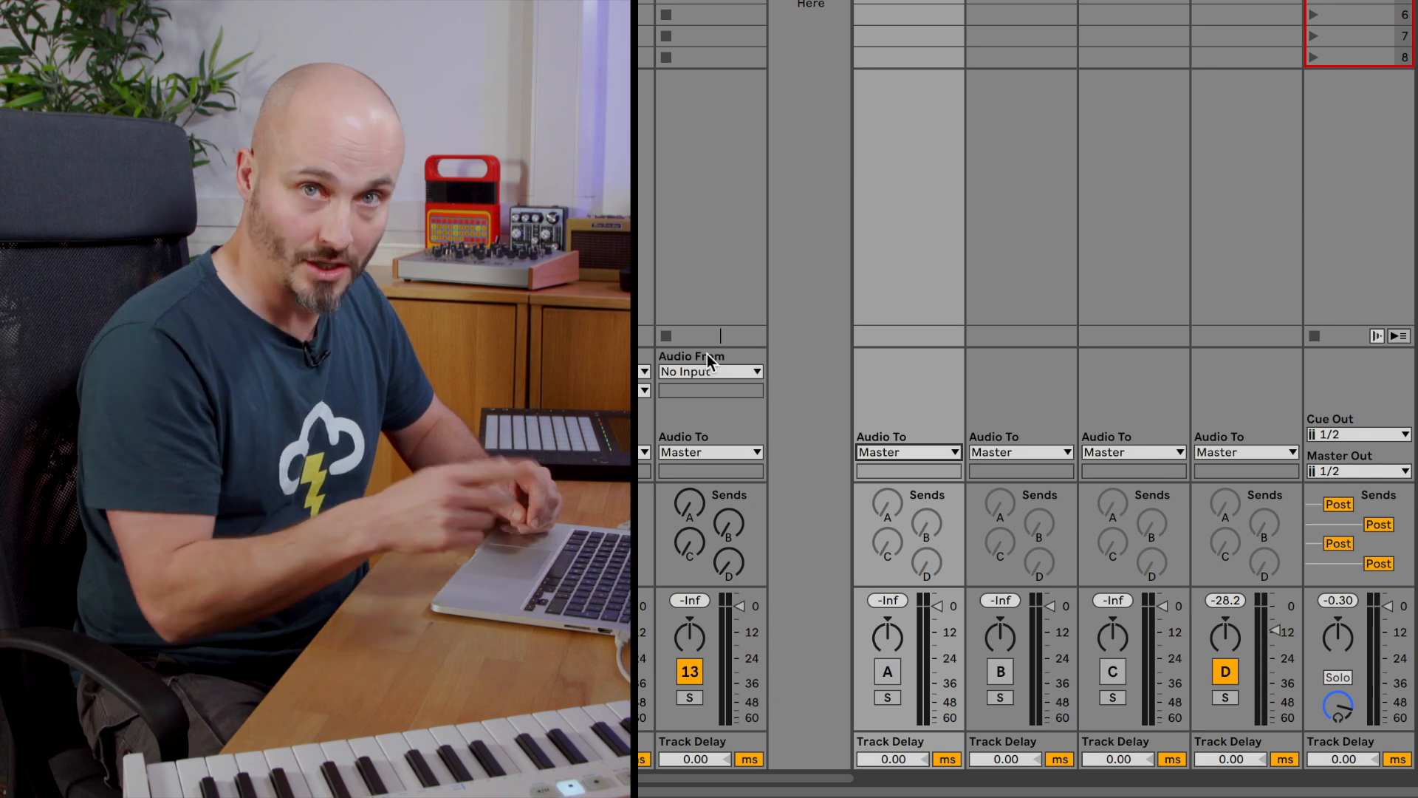
mouse_move(710, 114)
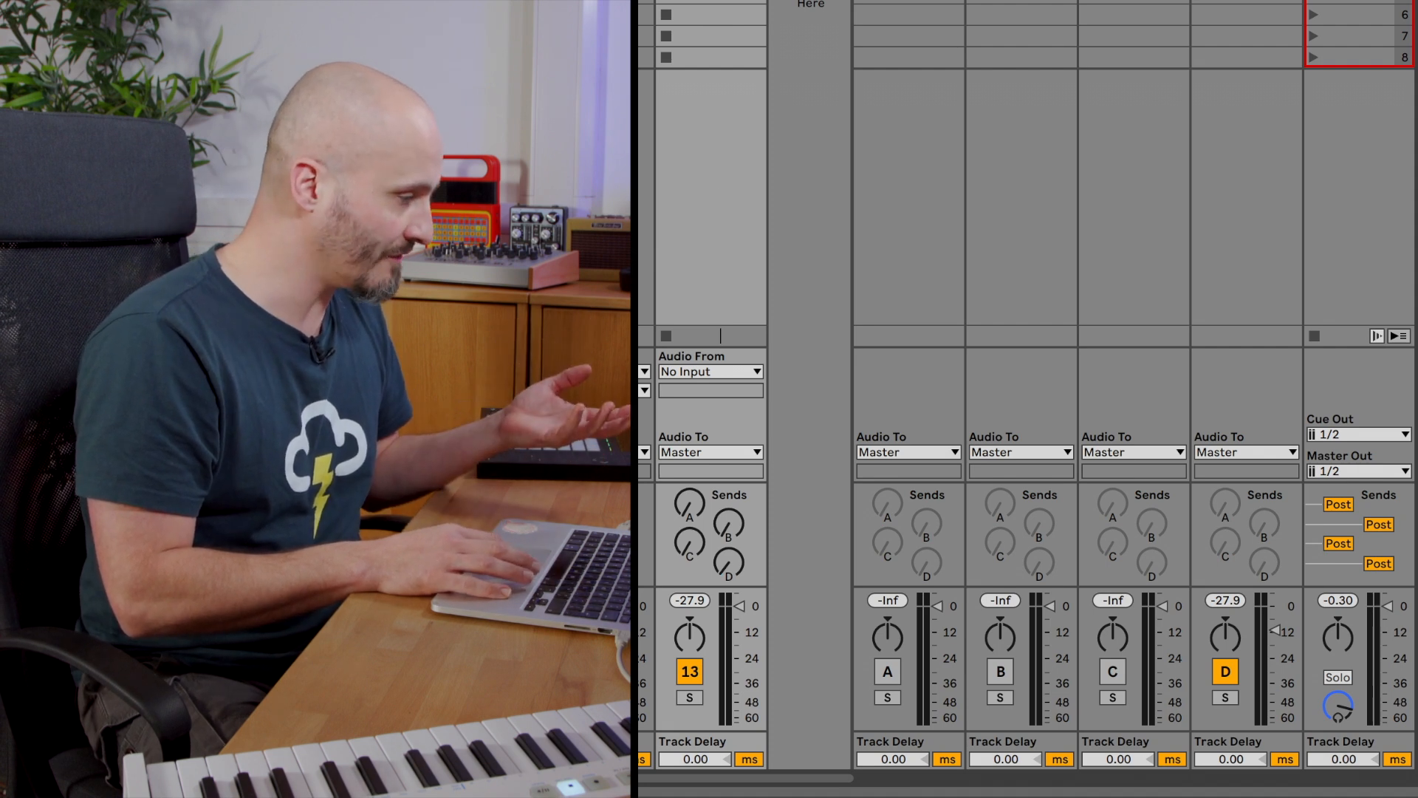
left_click(714, 130)
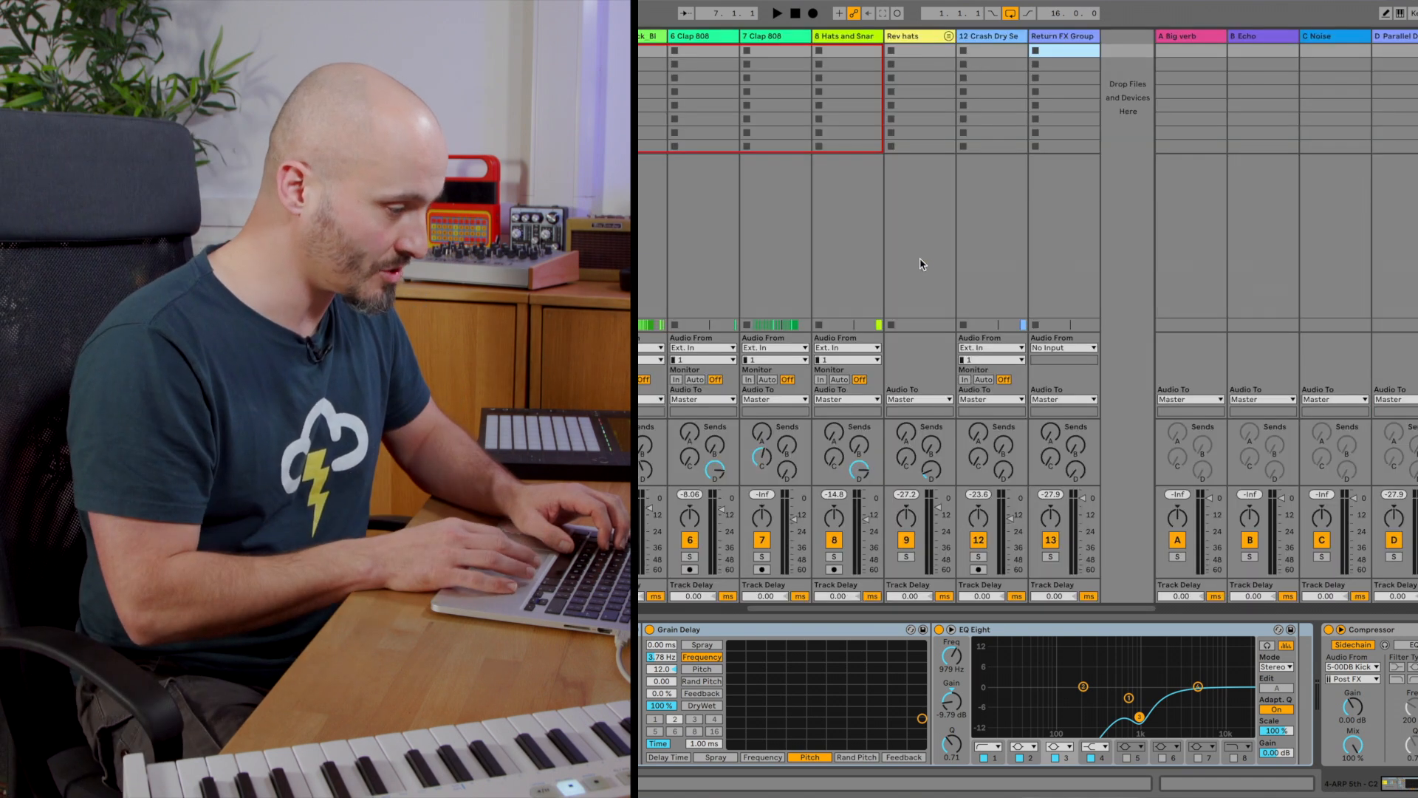
mouse_move(1060, 140)
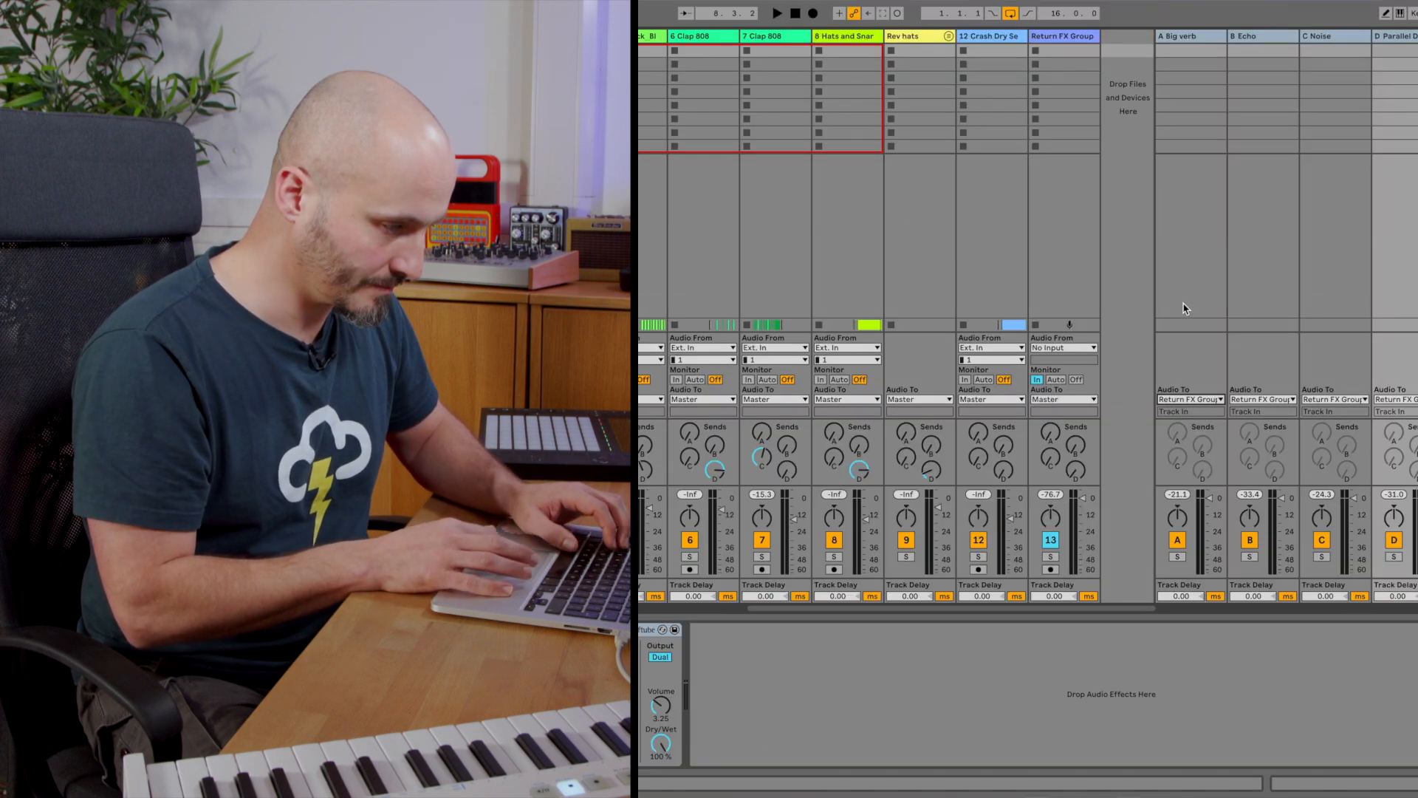
Work in the mixer area where returns A–D are routed to the Return FX Group.
left_click(1062, 35)
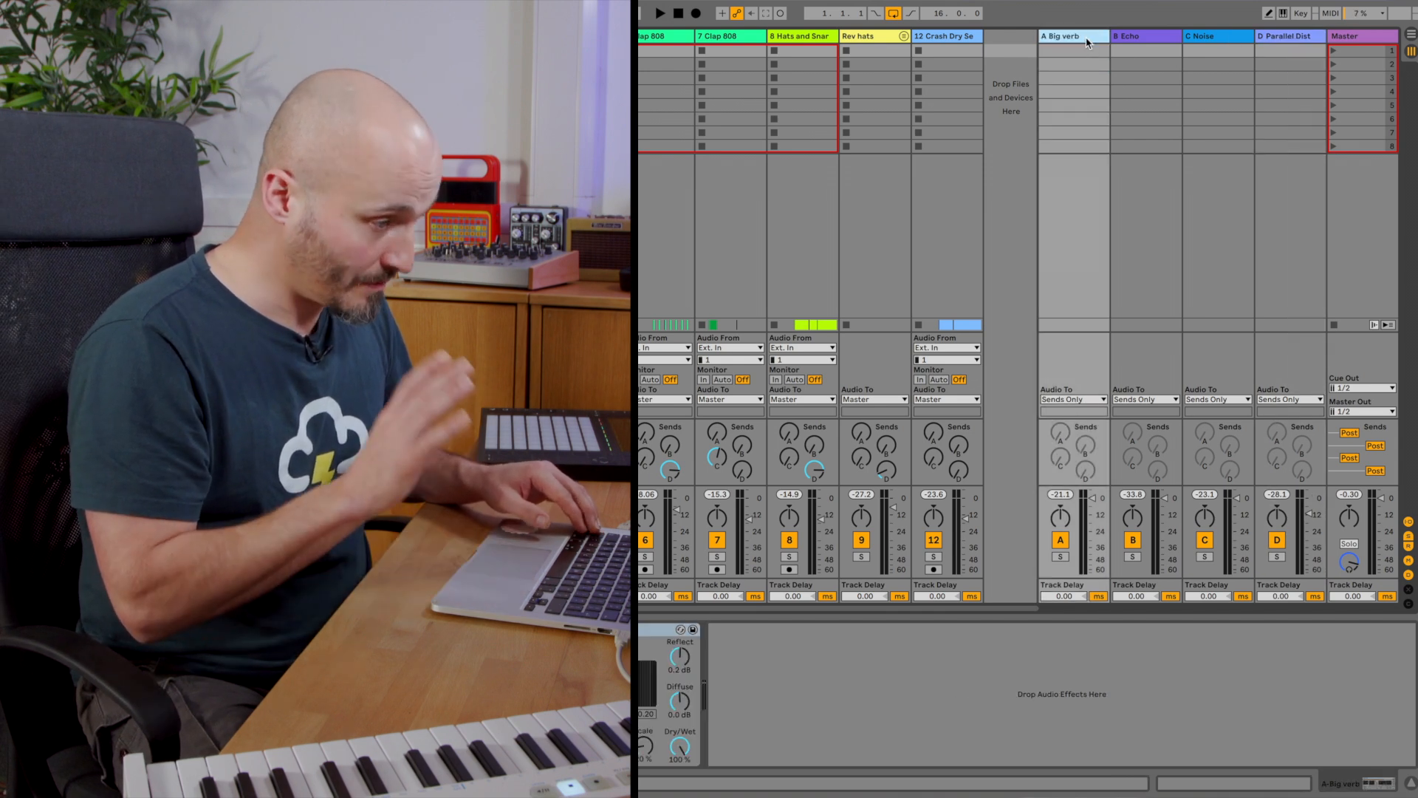
mouse_move(1102, 100)
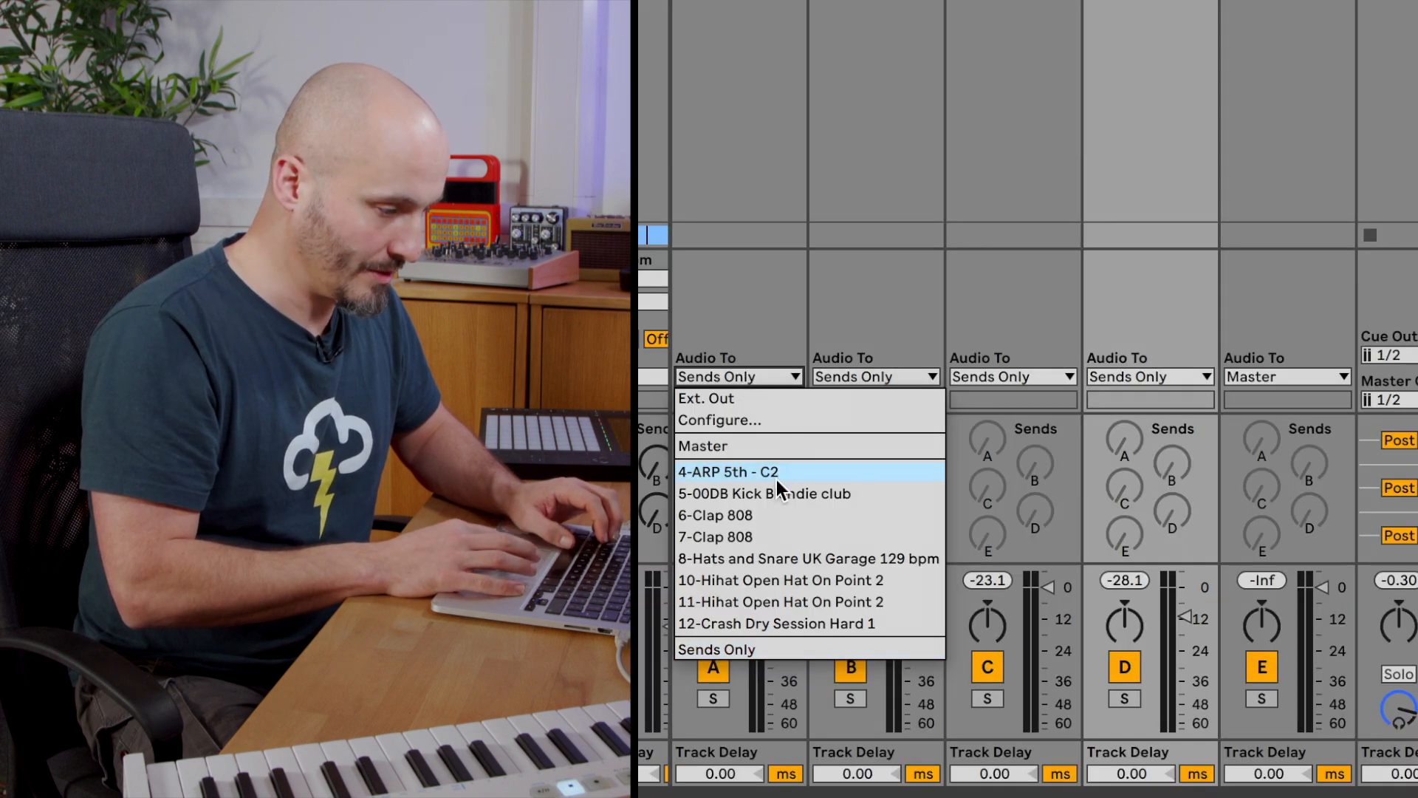
Set returns A–D's Audio To first to Master, then back to Sends Only.
left_click(703, 445)
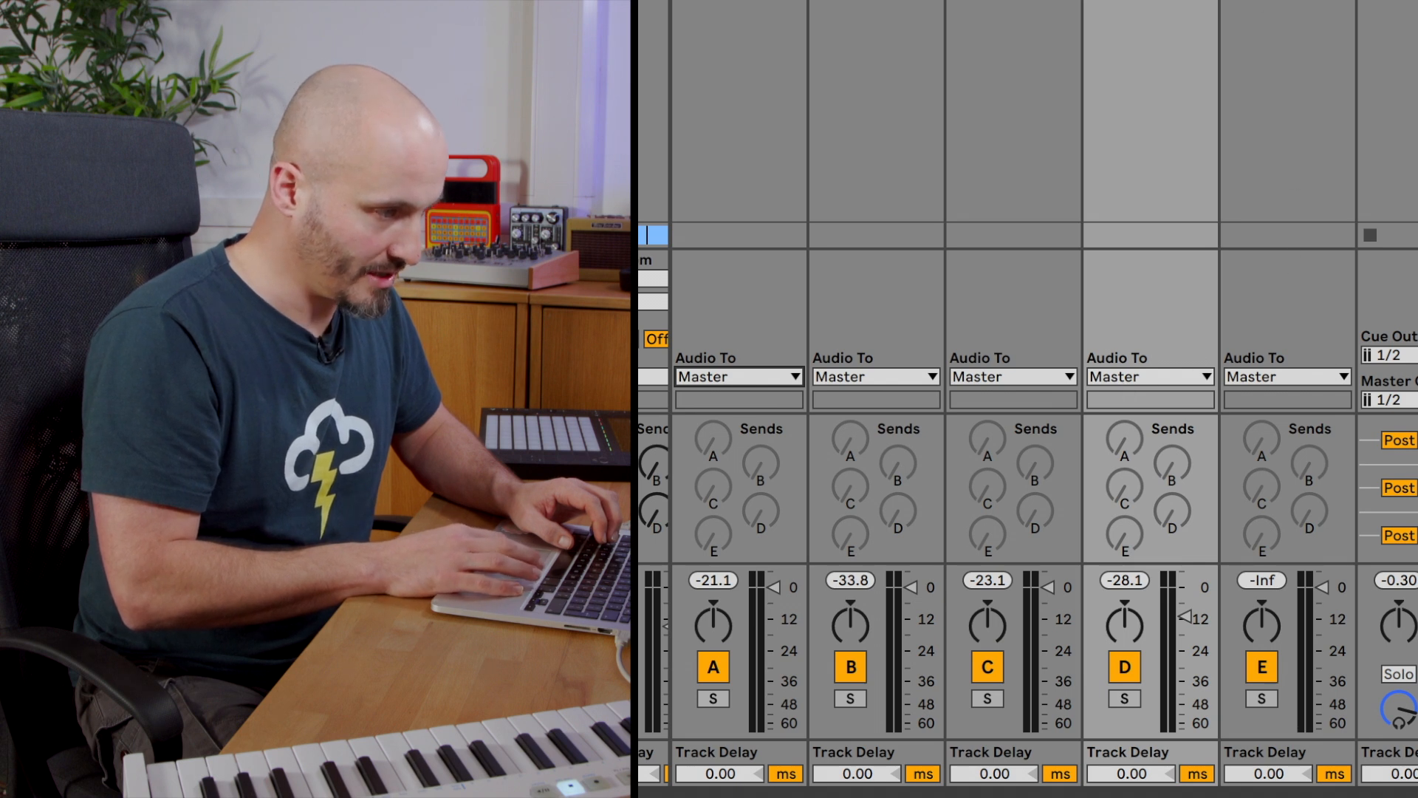
left_click(739, 375)
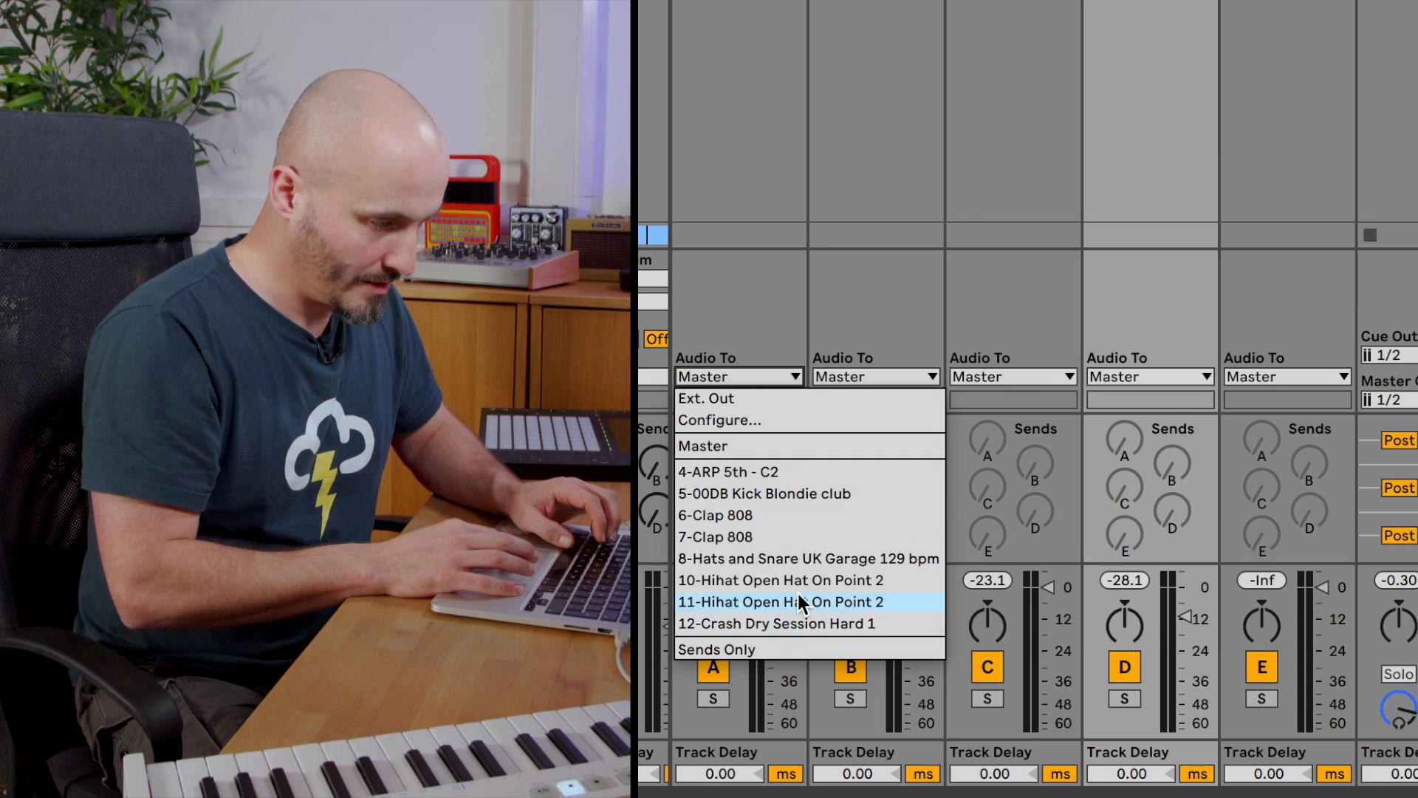
mouse_move(809, 493)
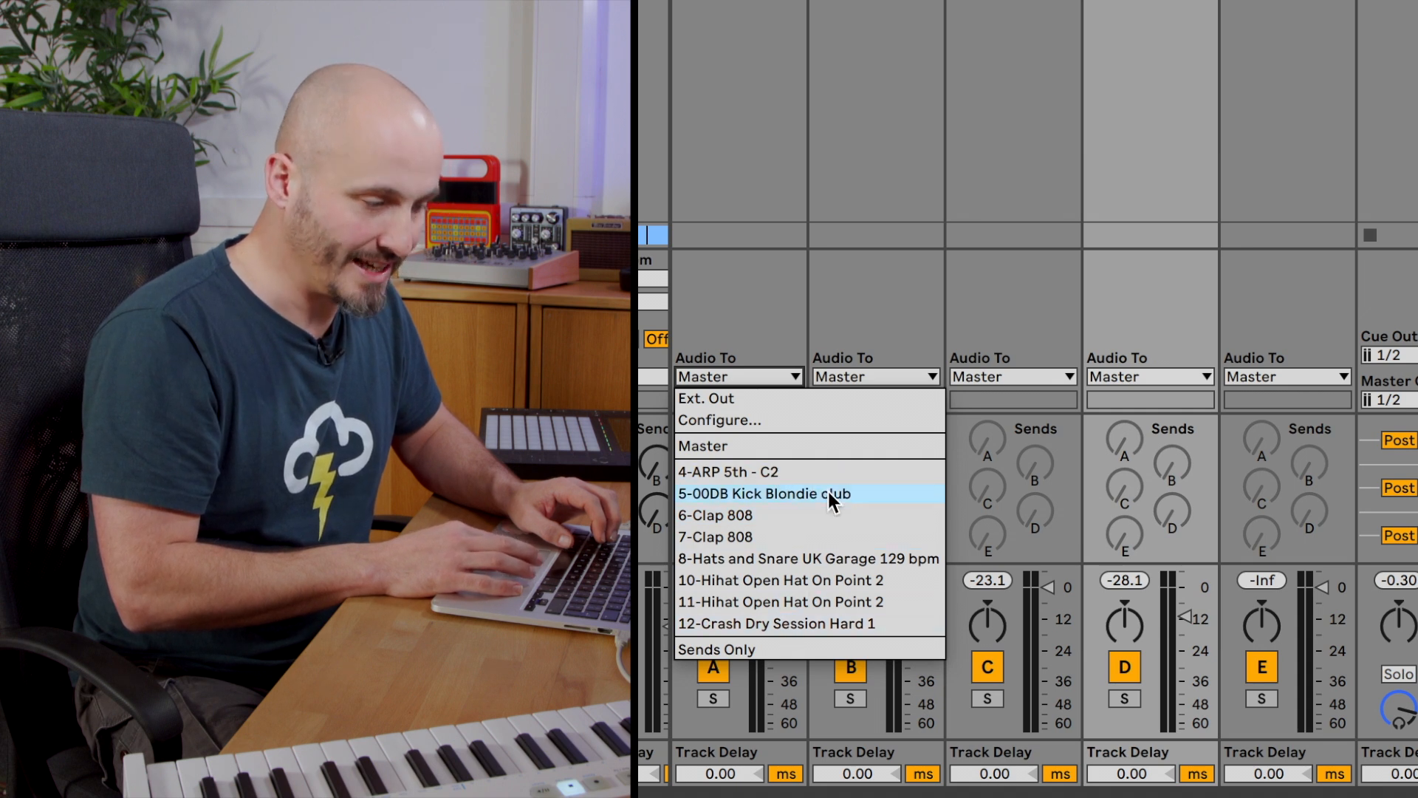
mouse_move(830, 558)
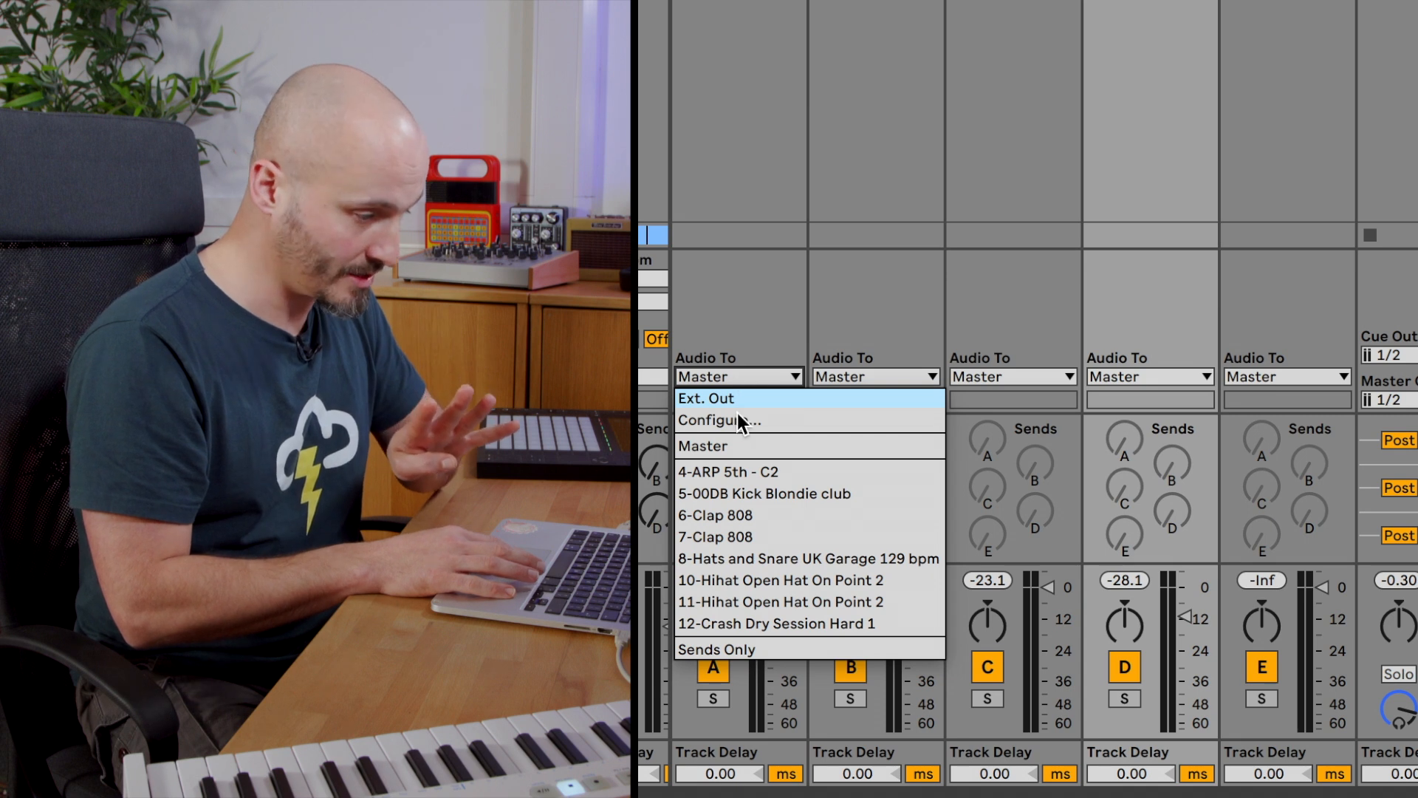
left_click(715, 649)
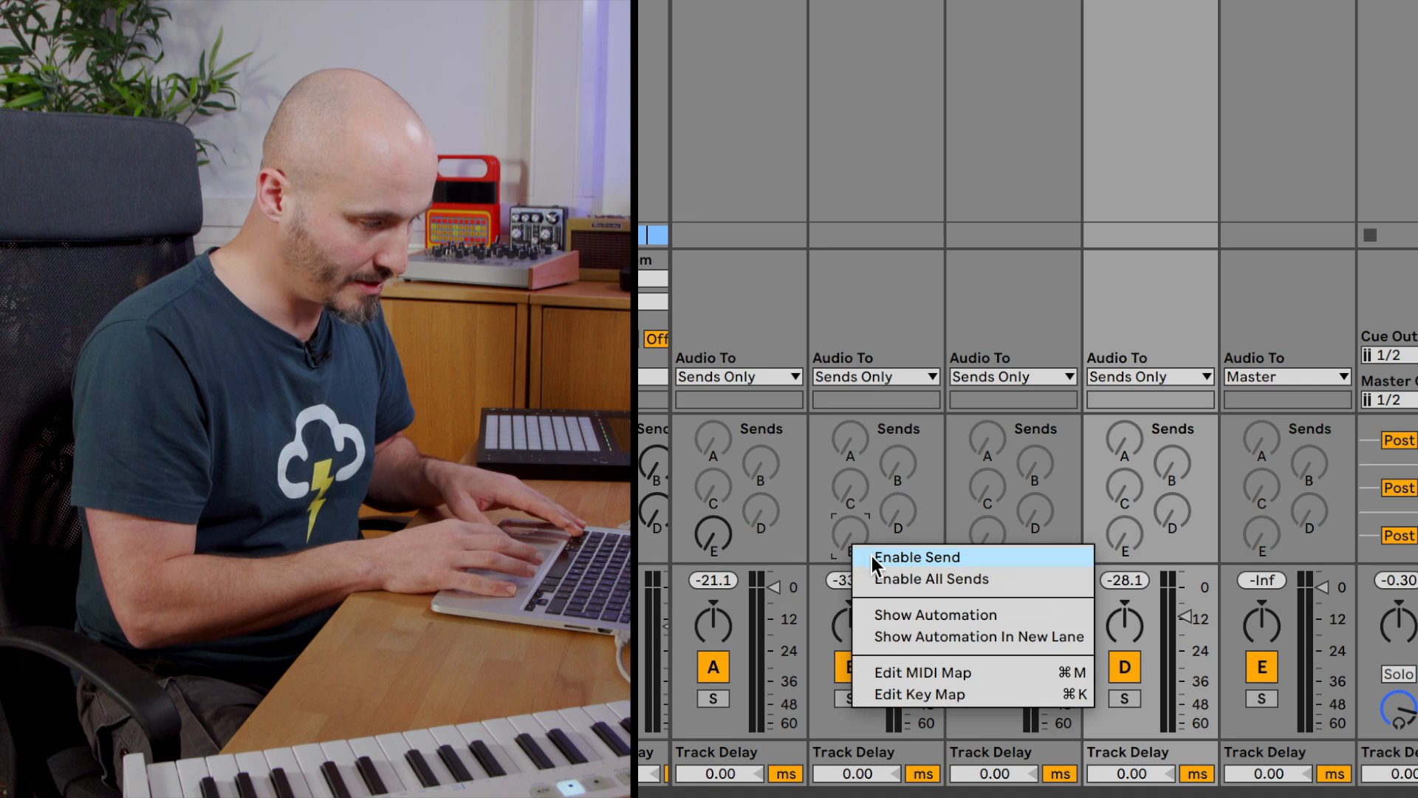
Enable send E on returns A–D and select the fifth return for a device.
left_click(932, 579)
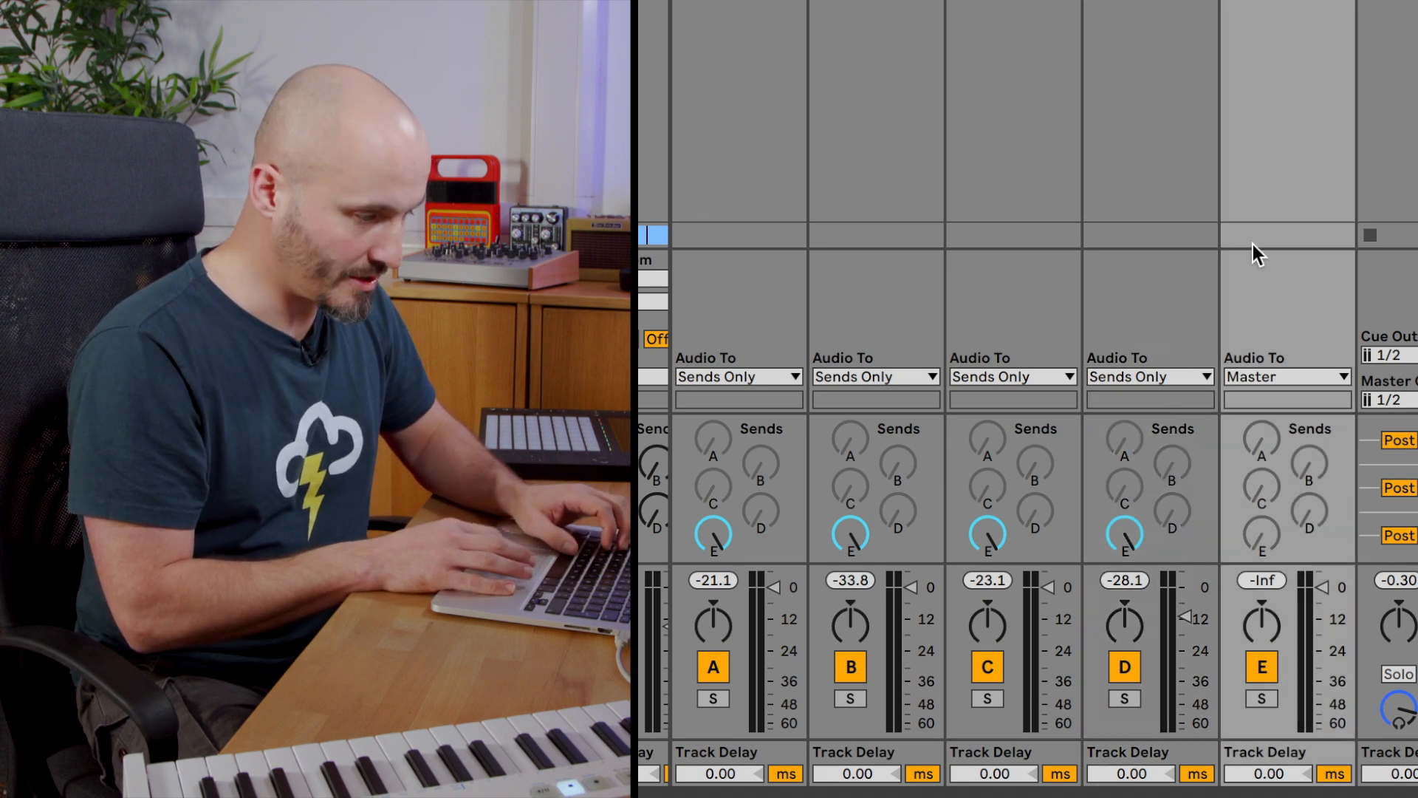
left_click(1260, 699)
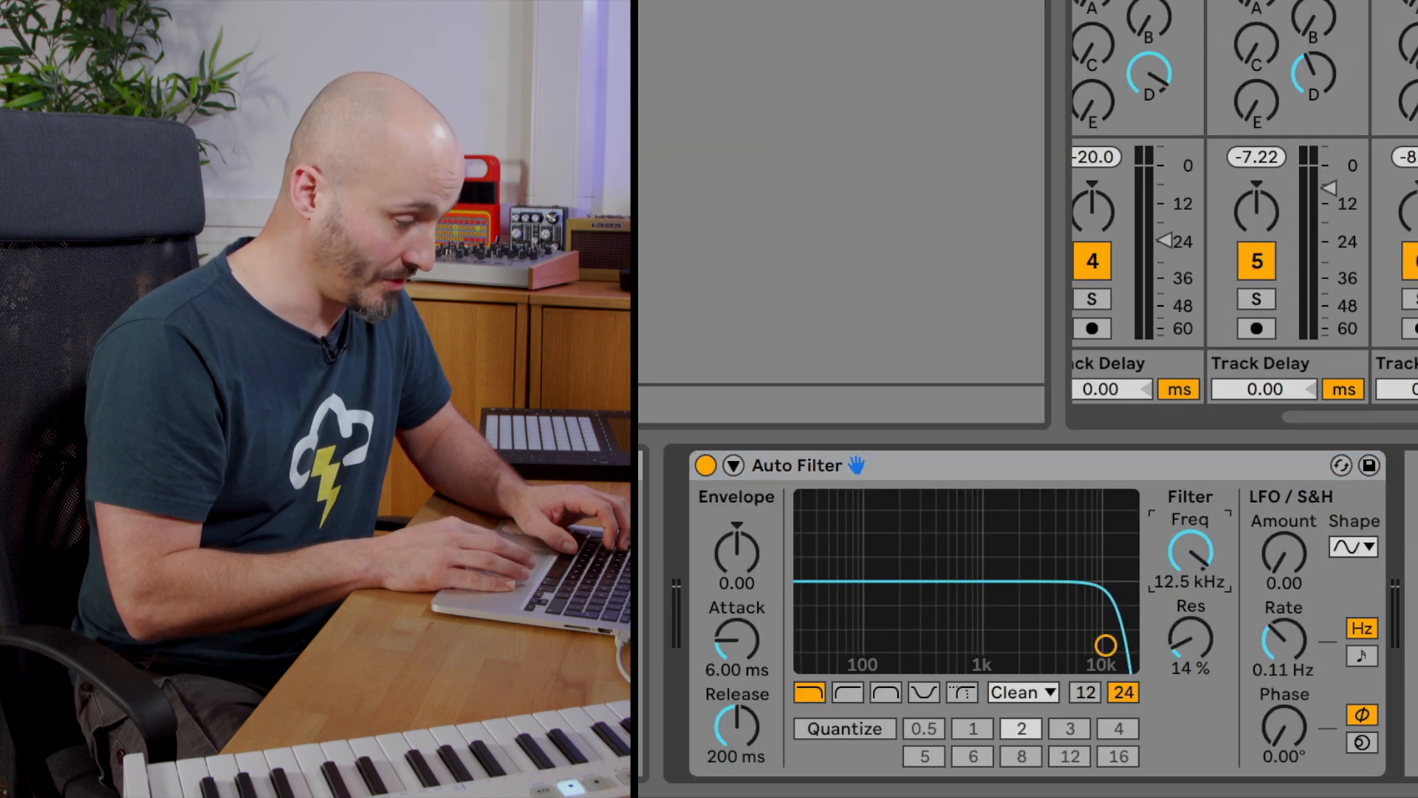
Adjust the Auto Filter cutoff, then draw a frequency dip to about 180 Hz on the Return FX lane.
left_click_drag(1190, 557, 1190, 533)
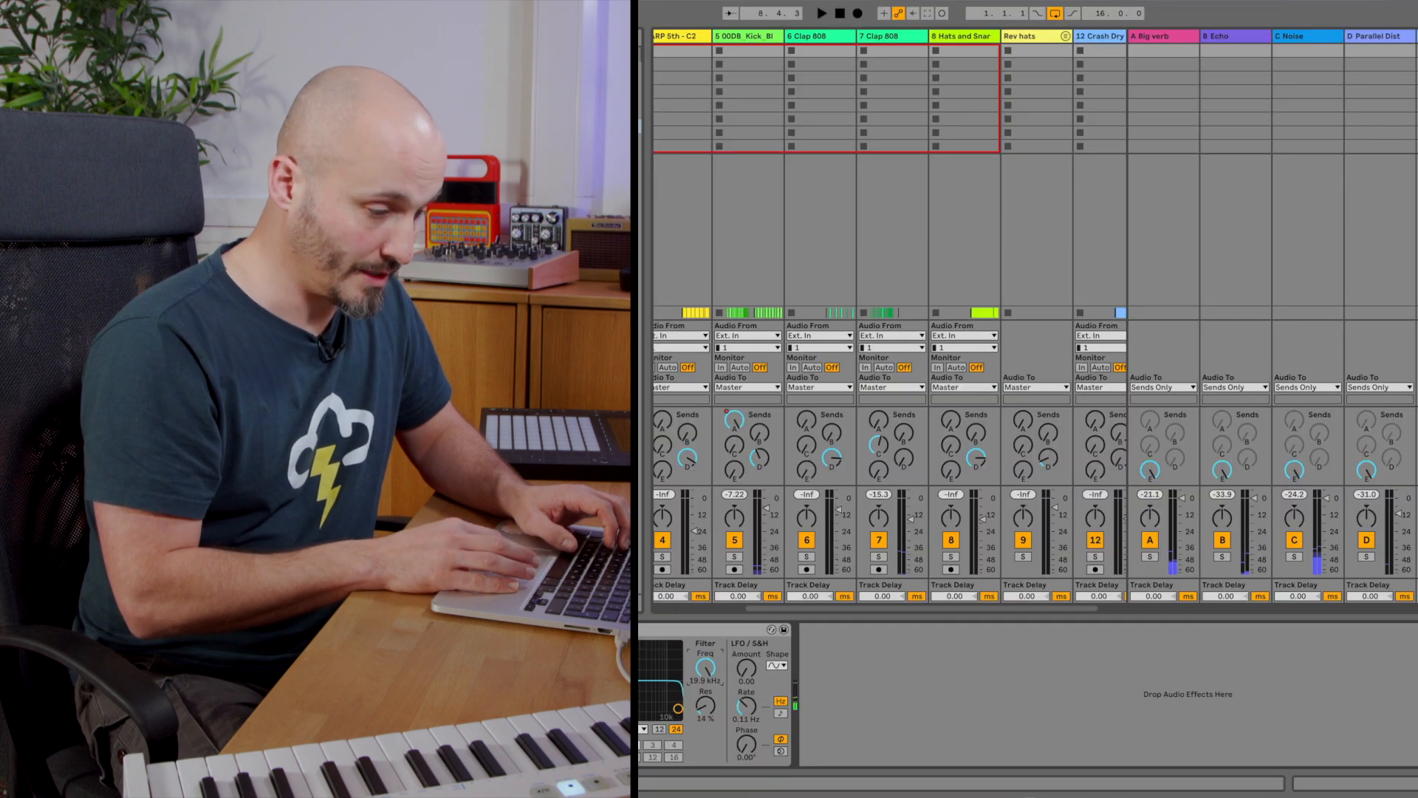
key("tab")
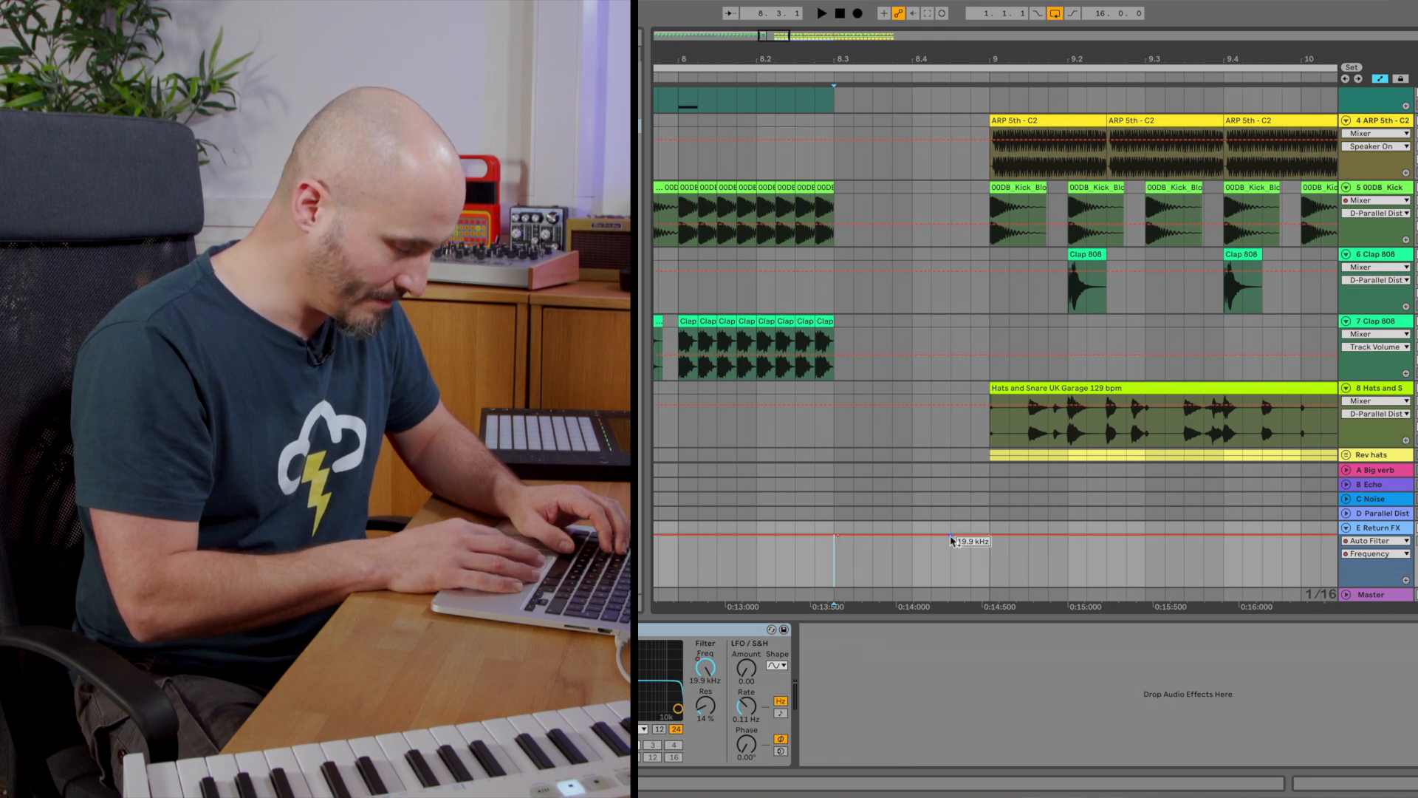
left_click_drag(836, 535, 988, 561)
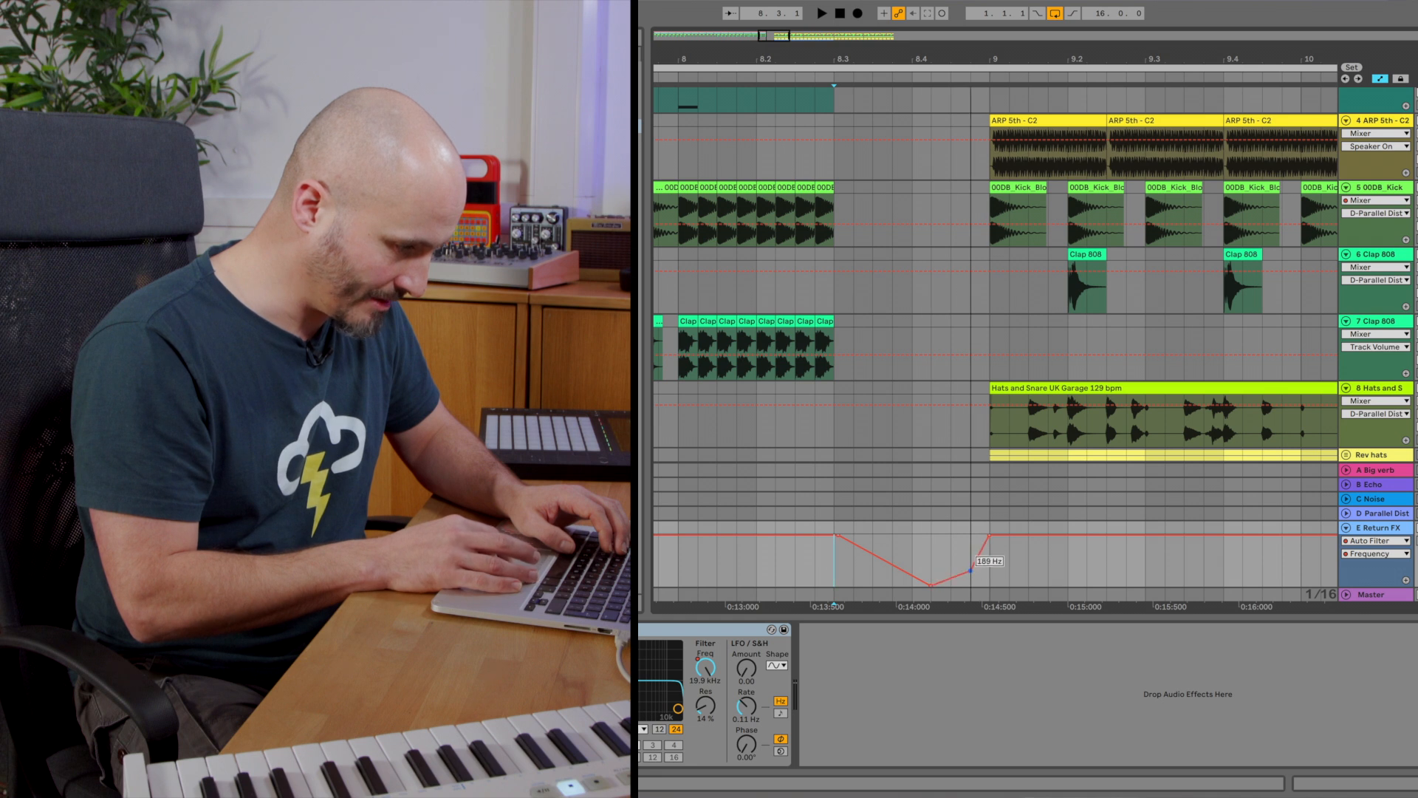